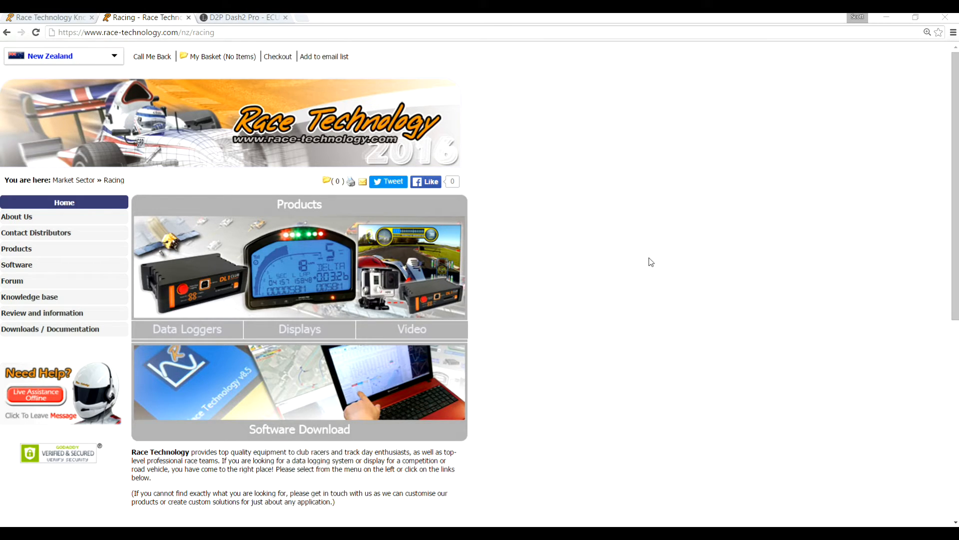
mouse_move(643, 264)
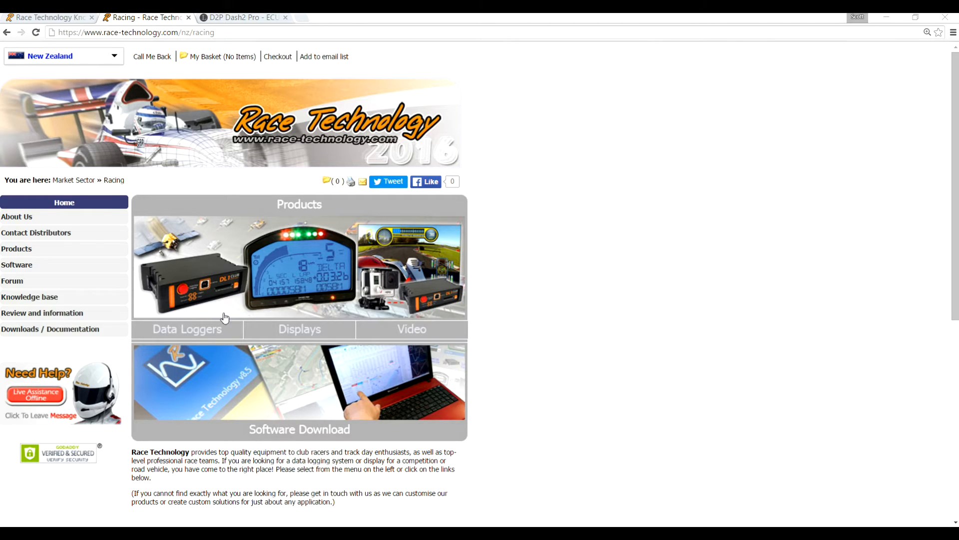
- Reach Software downloads from Downloads/Documentation and start the Version 8.5 installer download
click(50, 329)
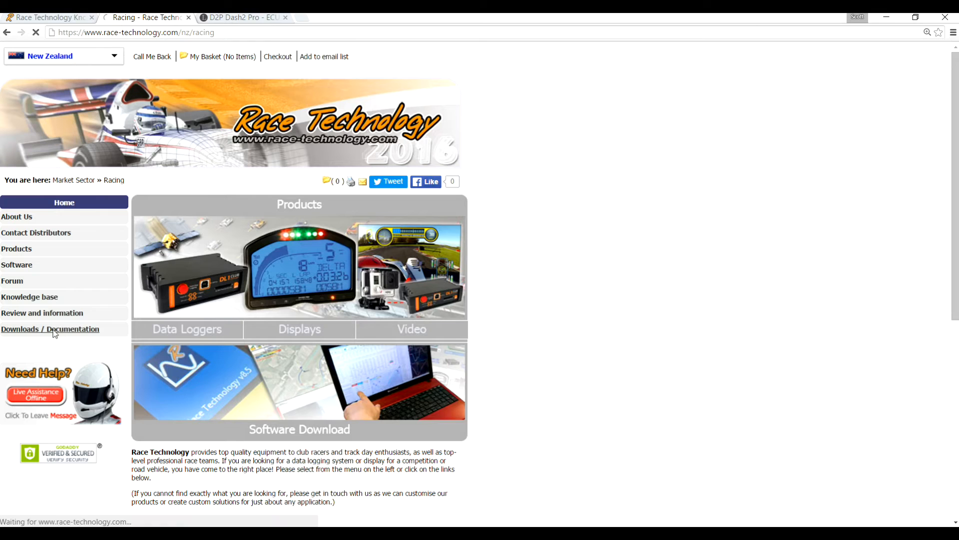
click(50, 329)
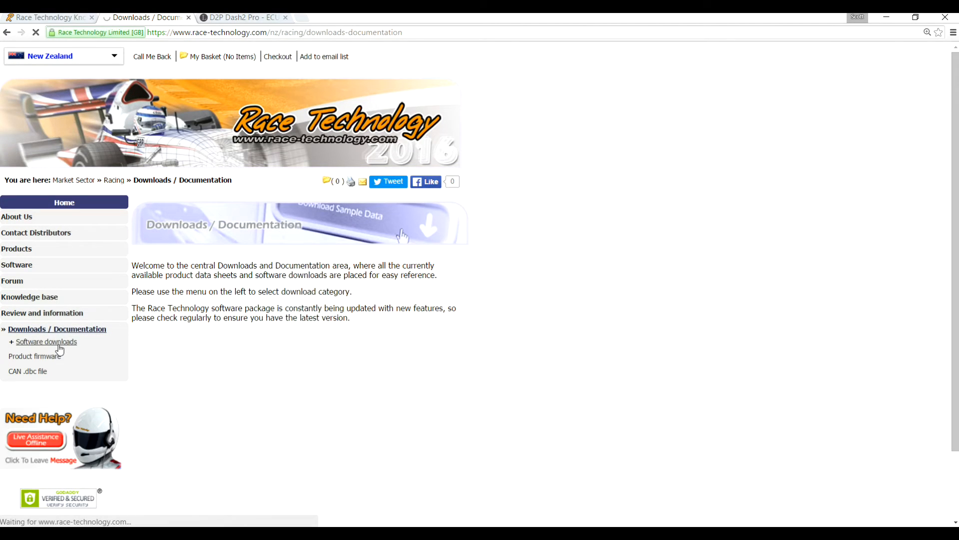
click(46, 342)
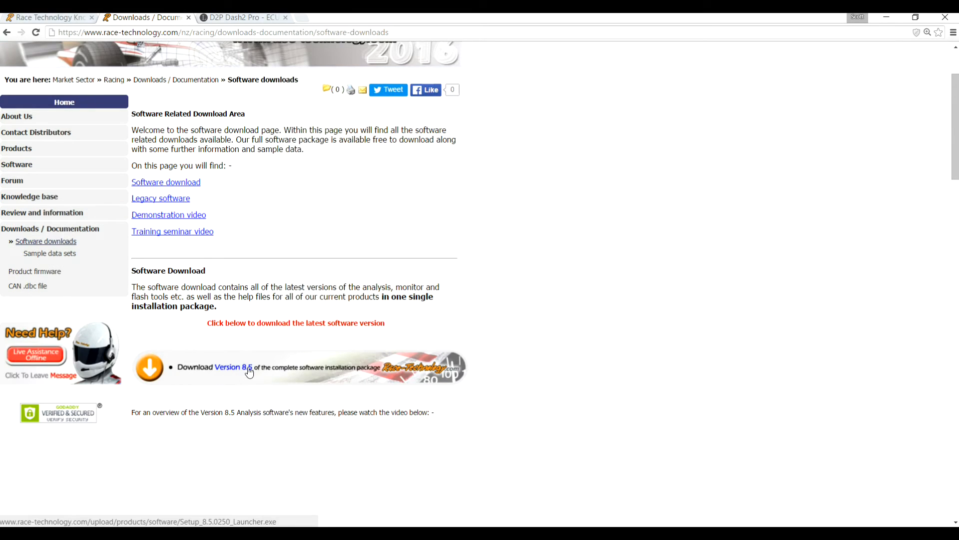
click(236, 367)
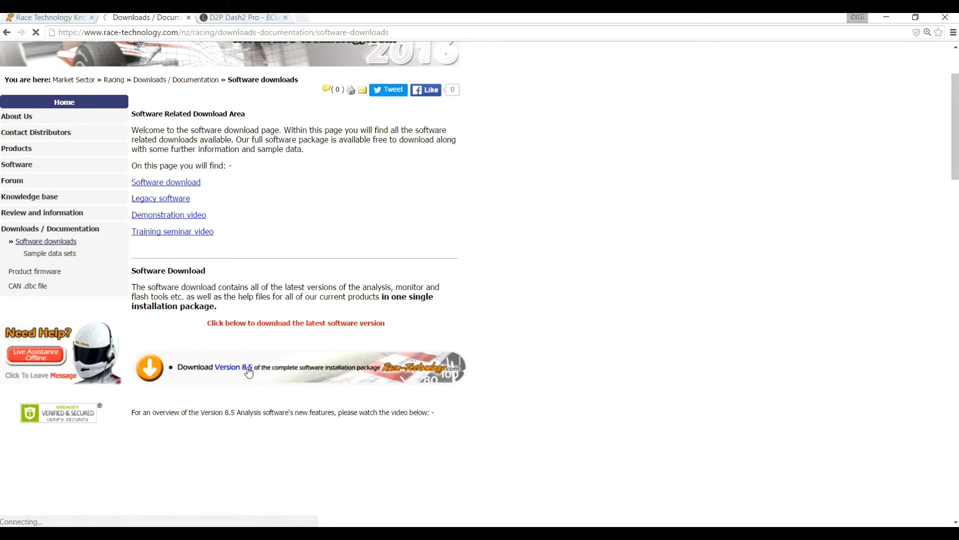
click(241, 367)
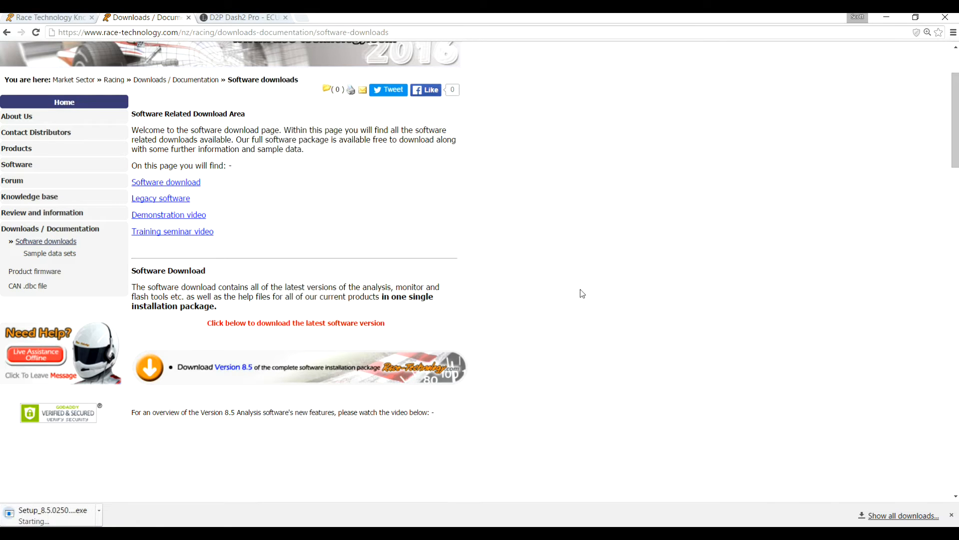
mouse_move(755, 196)
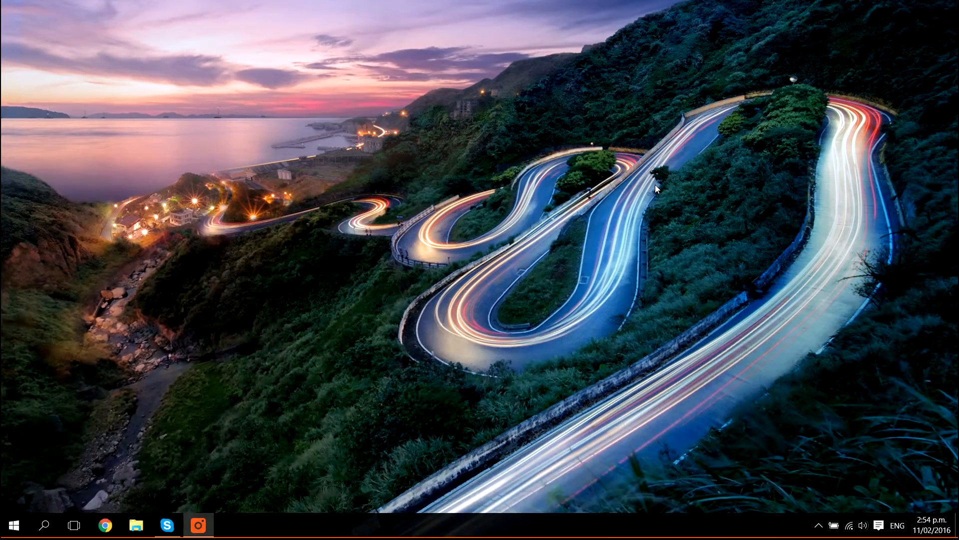
mouse_move(702, 199)
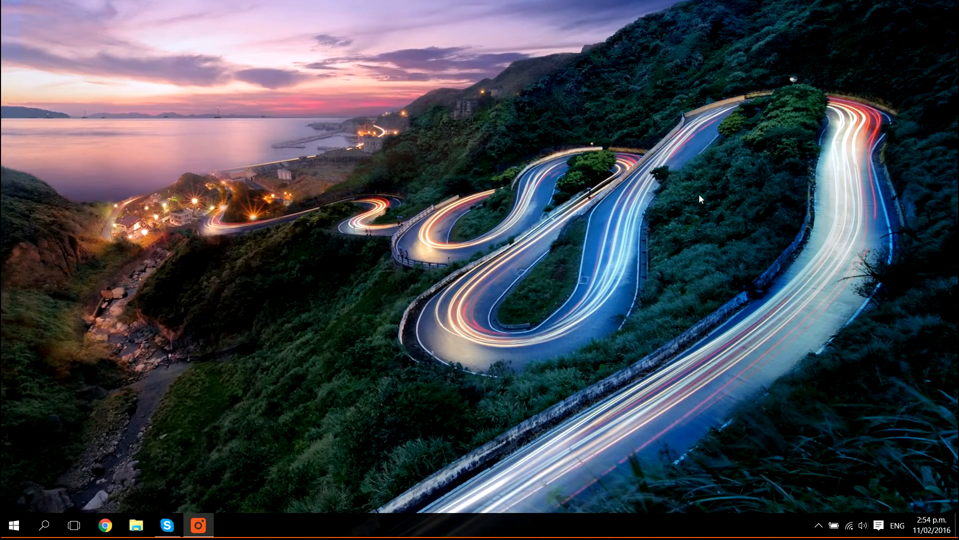
mouse_move(605, 160)
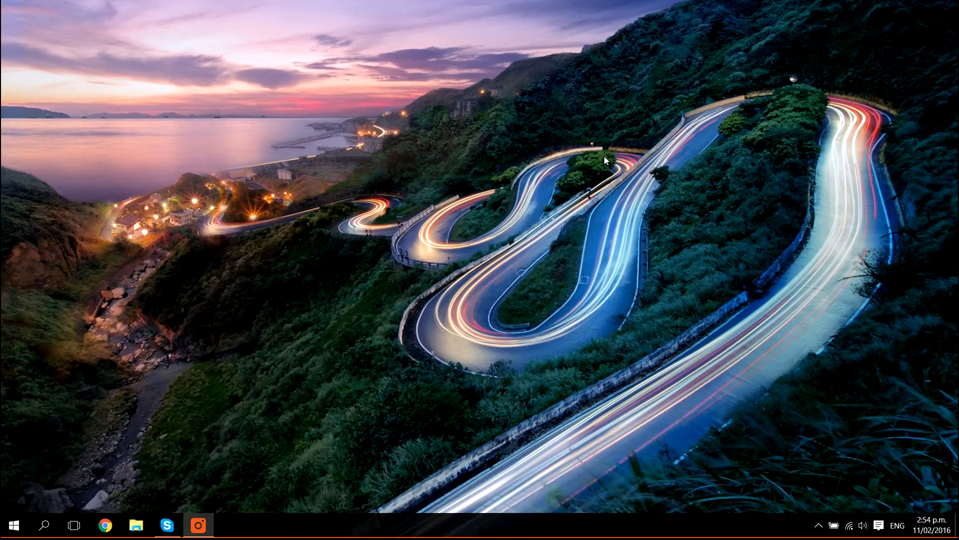
mouse_move(297, 255)
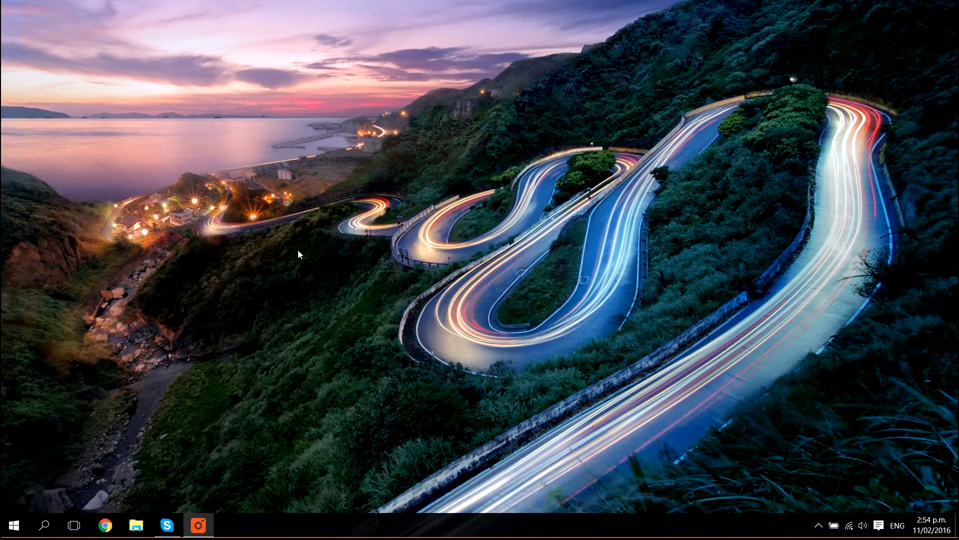
mouse_move(265, 300)
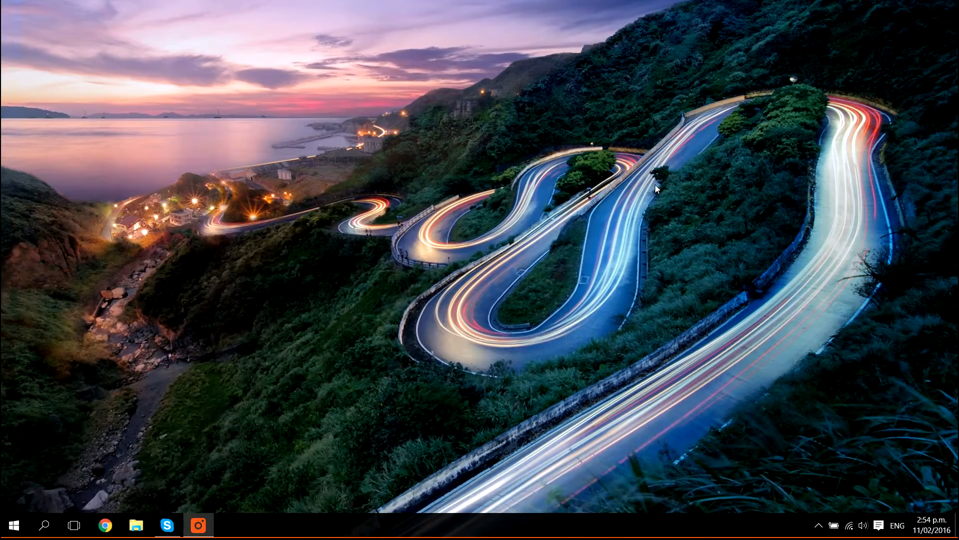
mouse_move(675, 204)
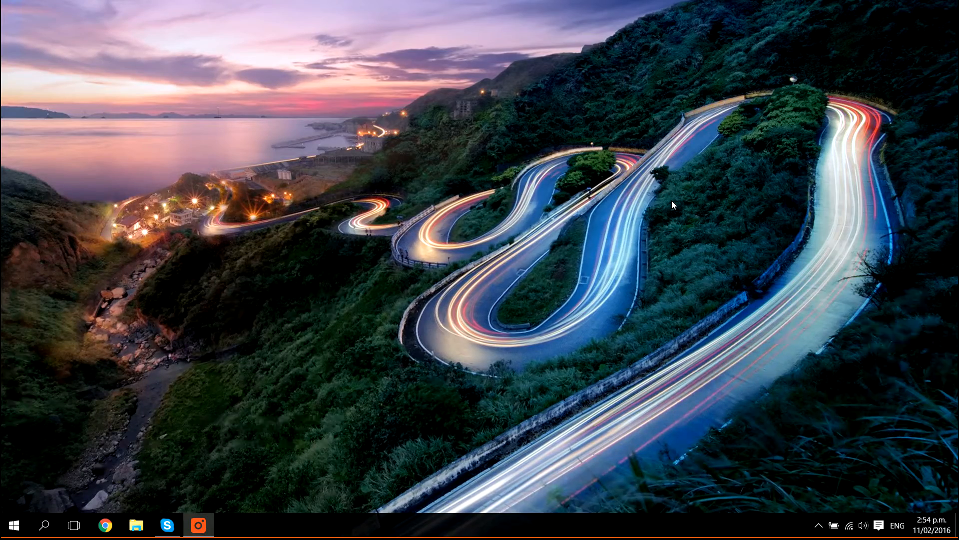
mouse_move(606, 160)
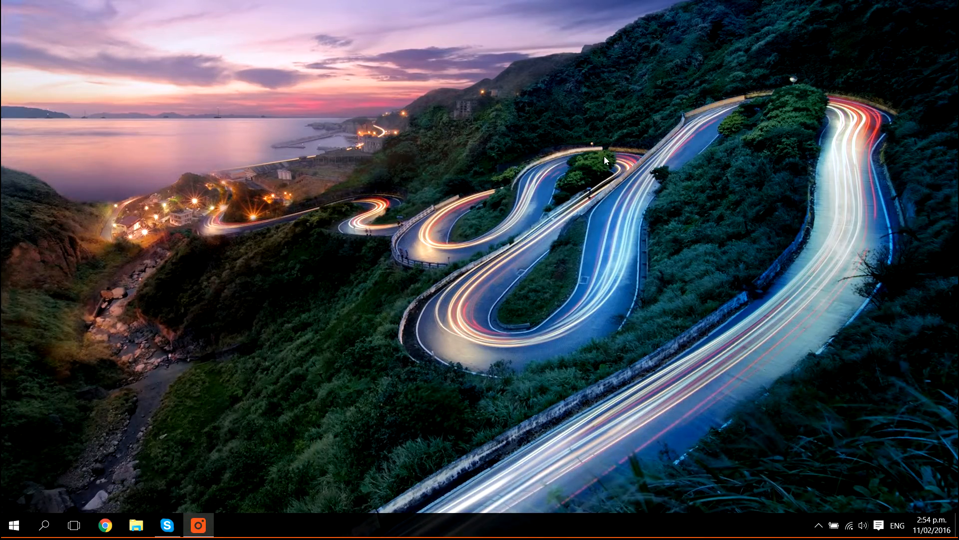
mouse_move(298, 254)
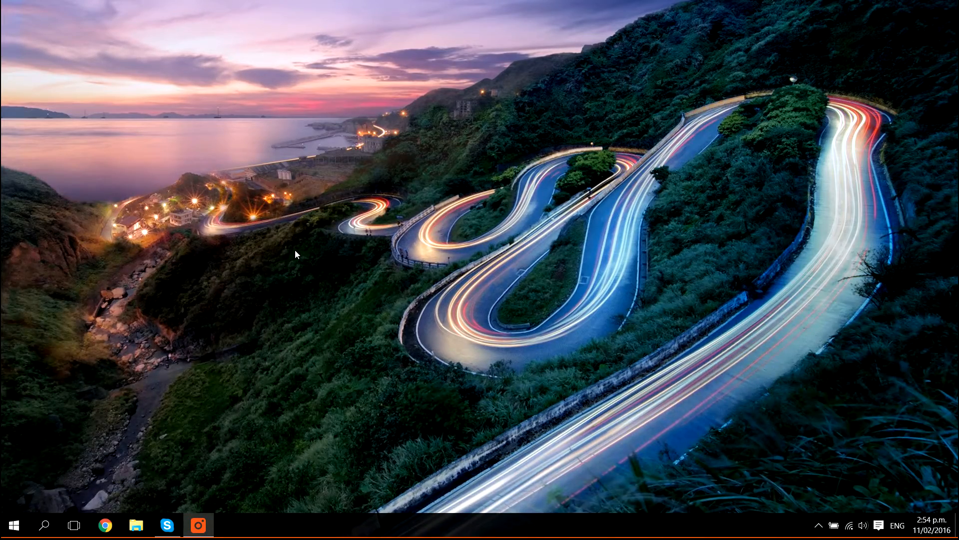
mouse_move(299, 254)
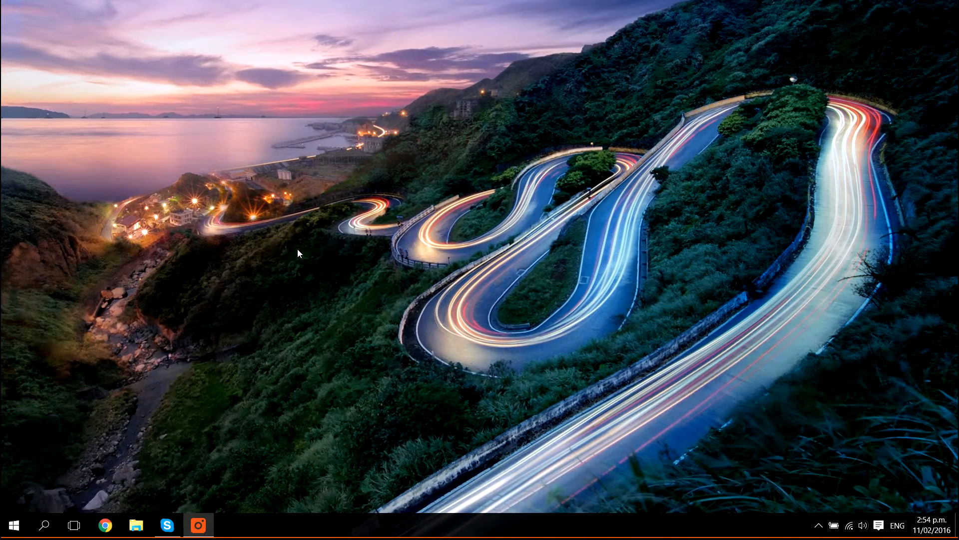
mouse_move(264, 300)
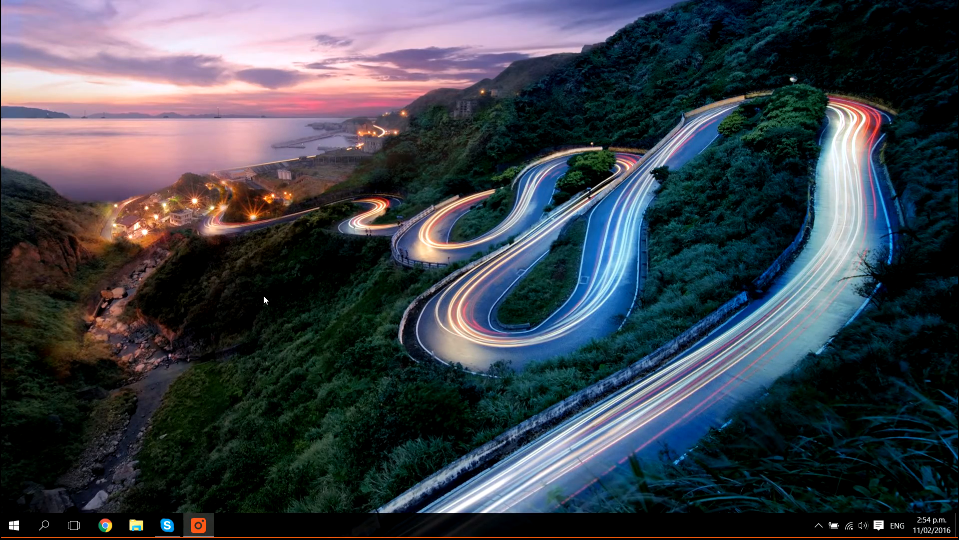
- Search Start for 'race' and launch Race Technology v8.5
text(race)
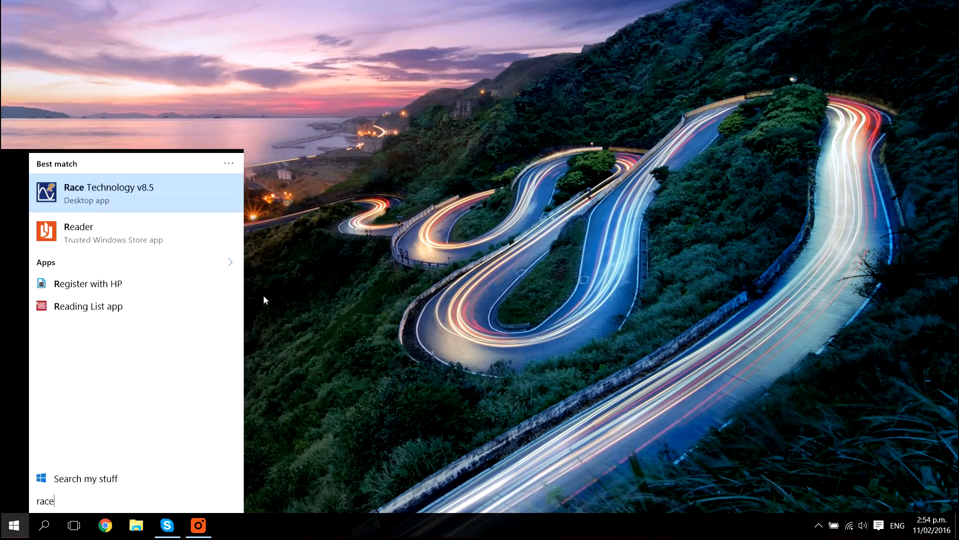
click(574, 358)
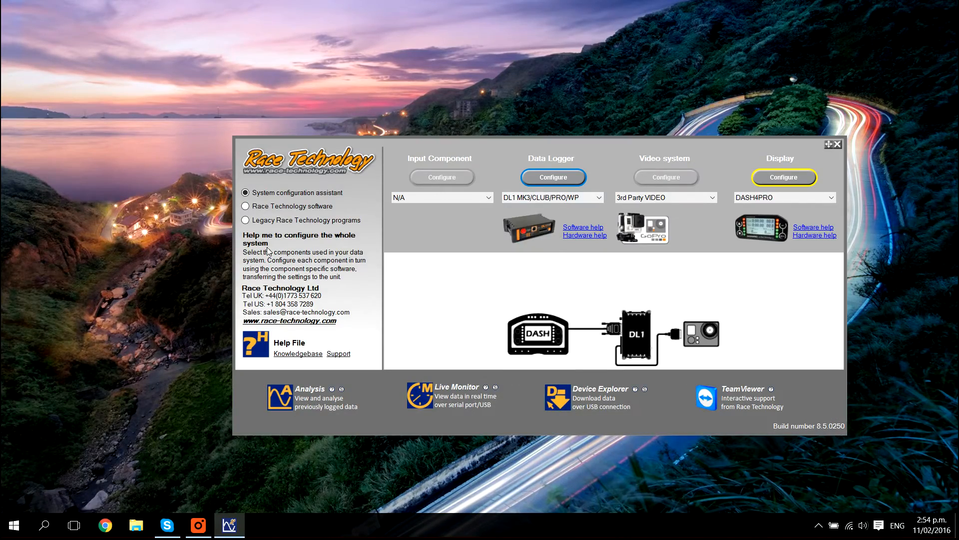
mouse_move(781, 218)
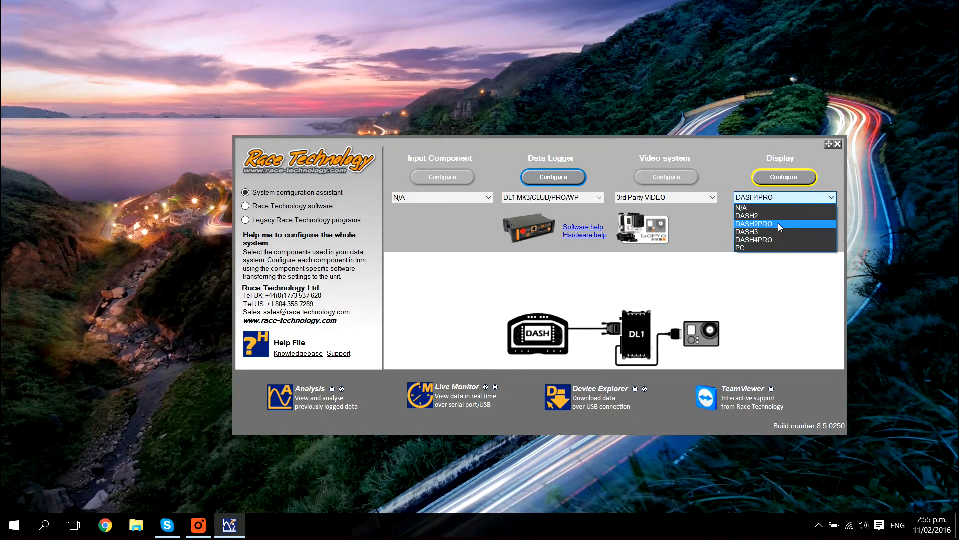
- Choose DASH2PRO as the display, configure it and load the standard factory configuration
click(754, 224)
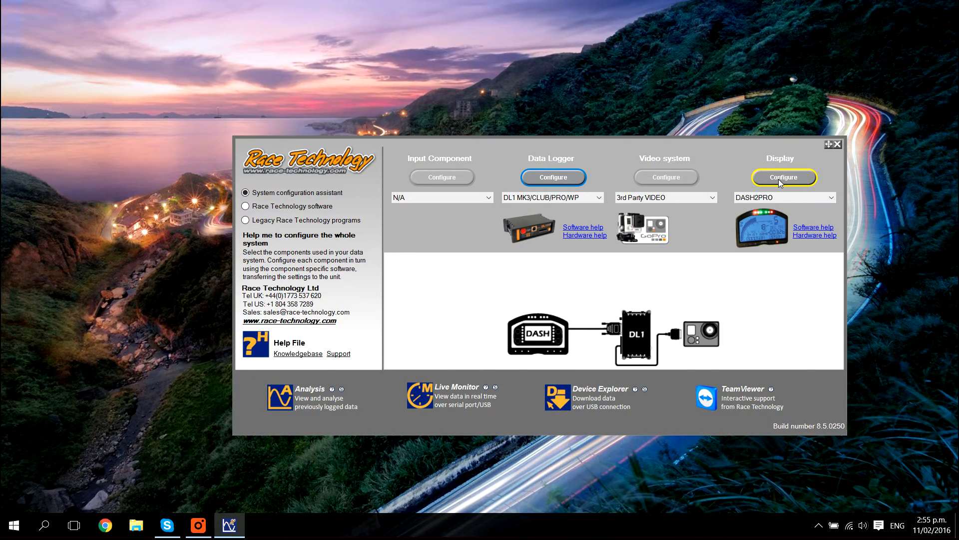
click(784, 177)
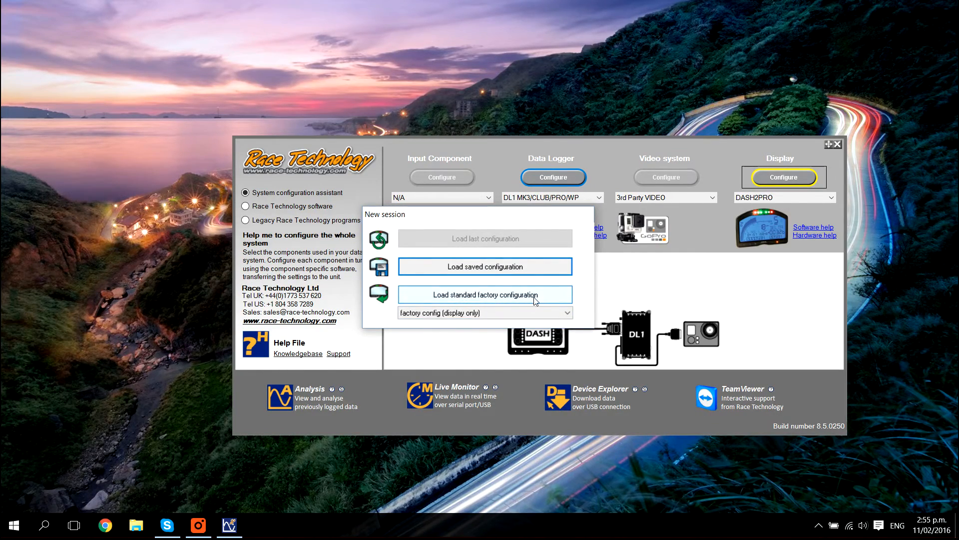
click(485, 293)
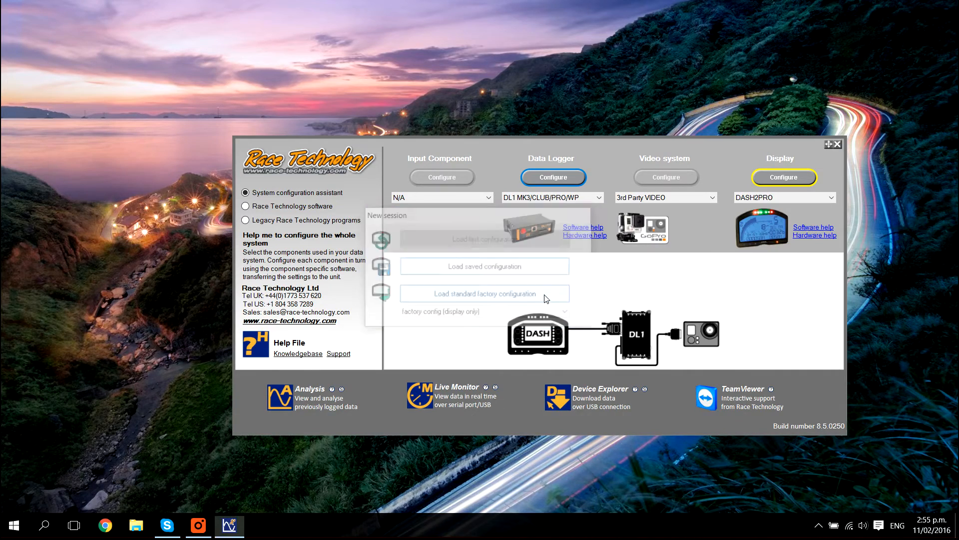
click(484, 294)
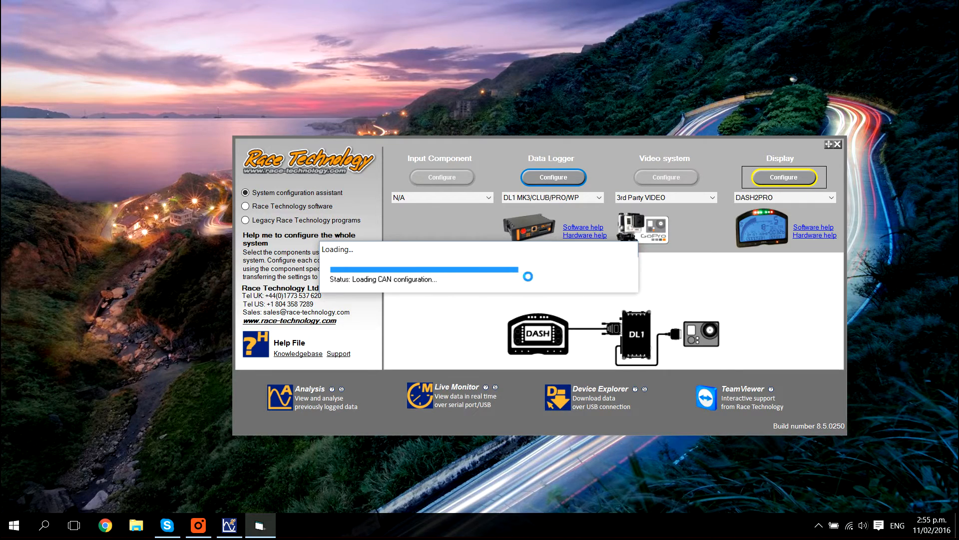
click(783, 177)
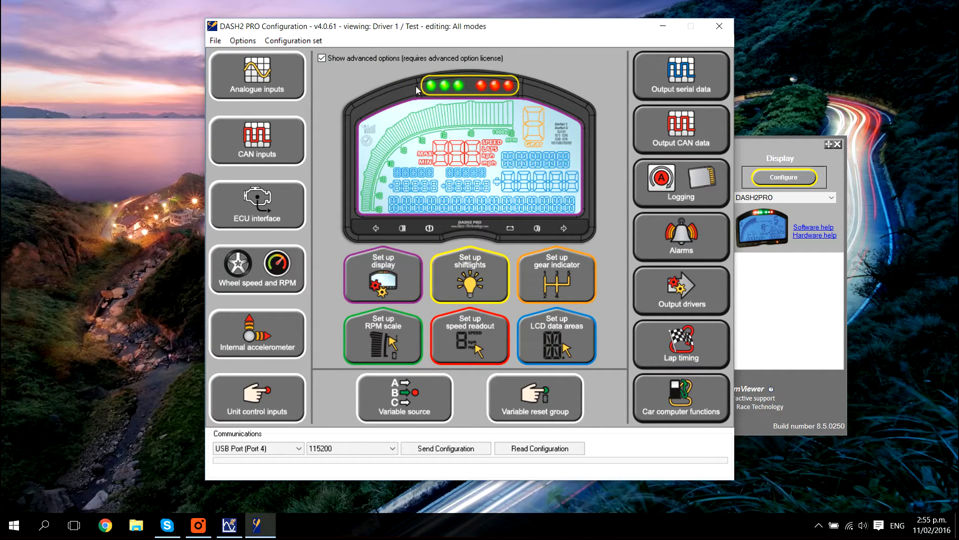
mouse_move(287, 31)
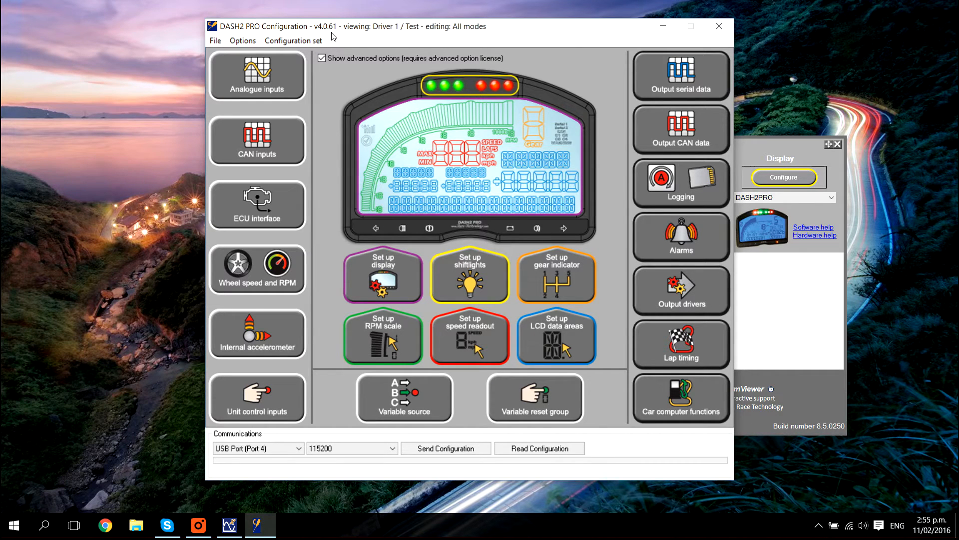
mouse_move(385, 34)
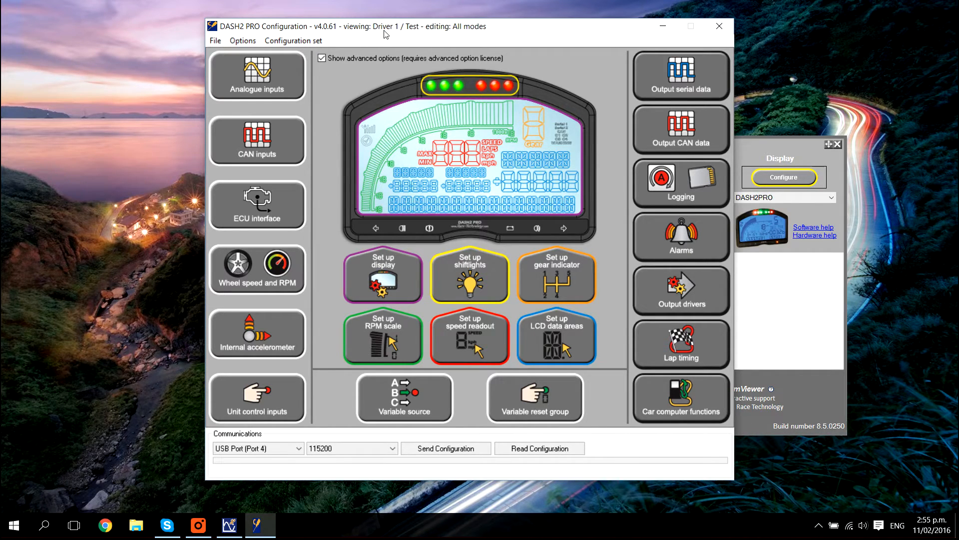
mouse_move(363, 42)
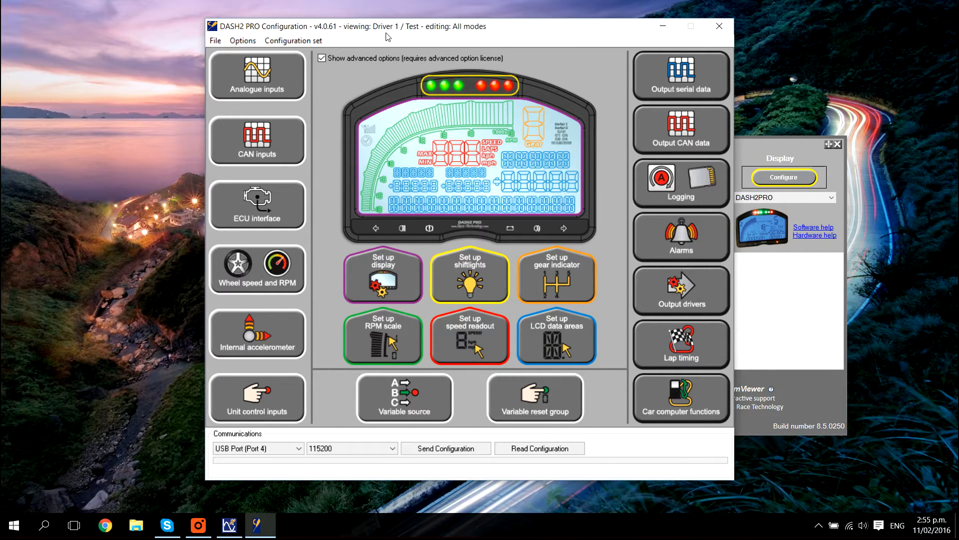
mouse_move(376, 41)
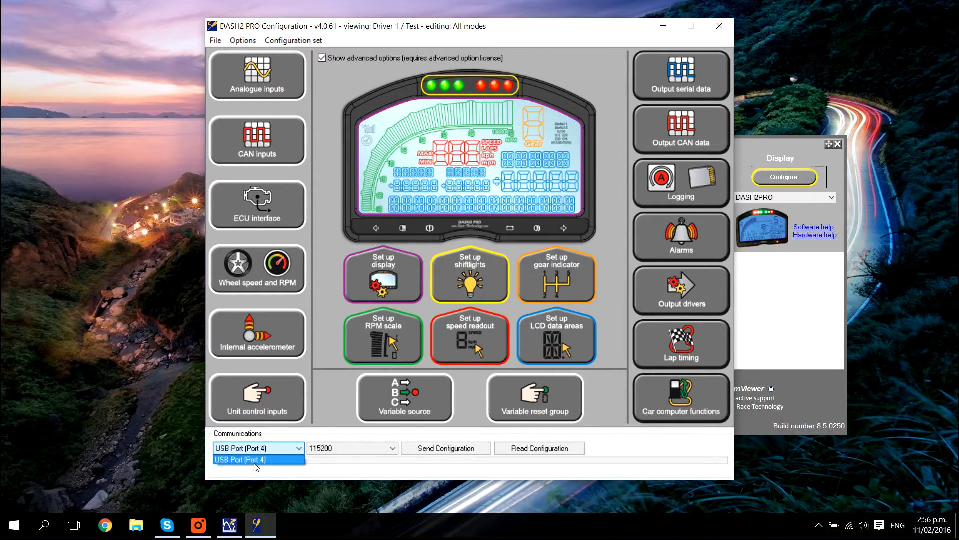
mouse_move(260, 463)
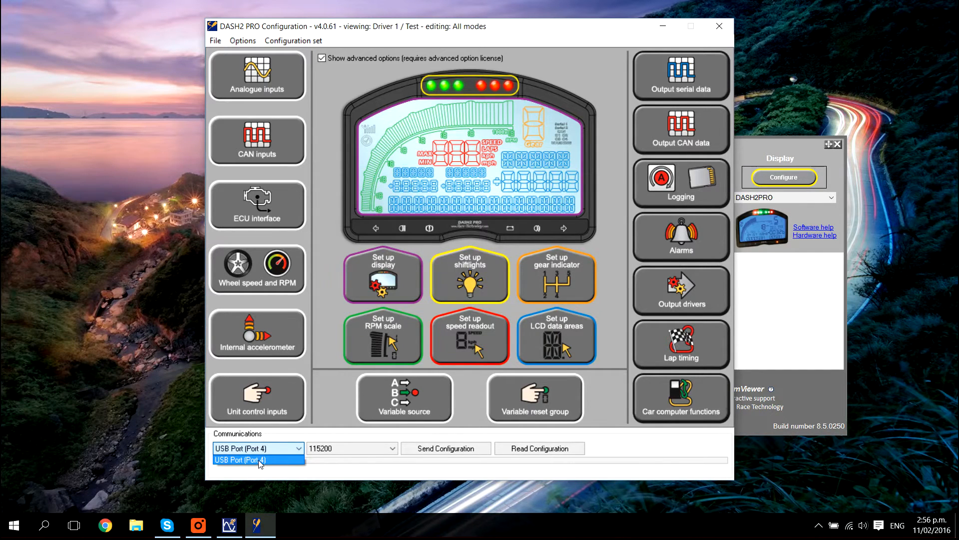
- Select USB Port (Port 4) as the communications port
click(258, 458)
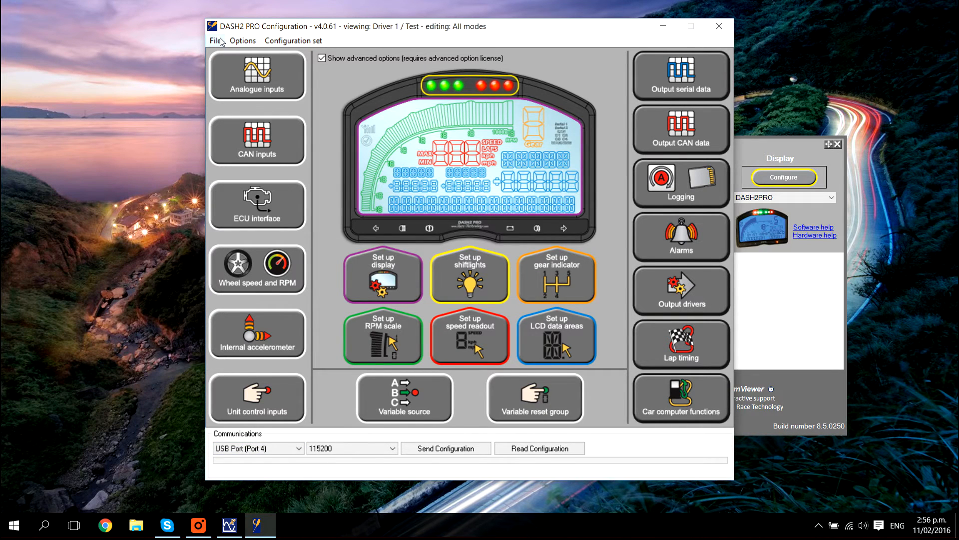
- Reflash the DASH2 PRO with DASH2 PRO v4.0.40.RMG, accepting the USB port notice
click(214, 40)
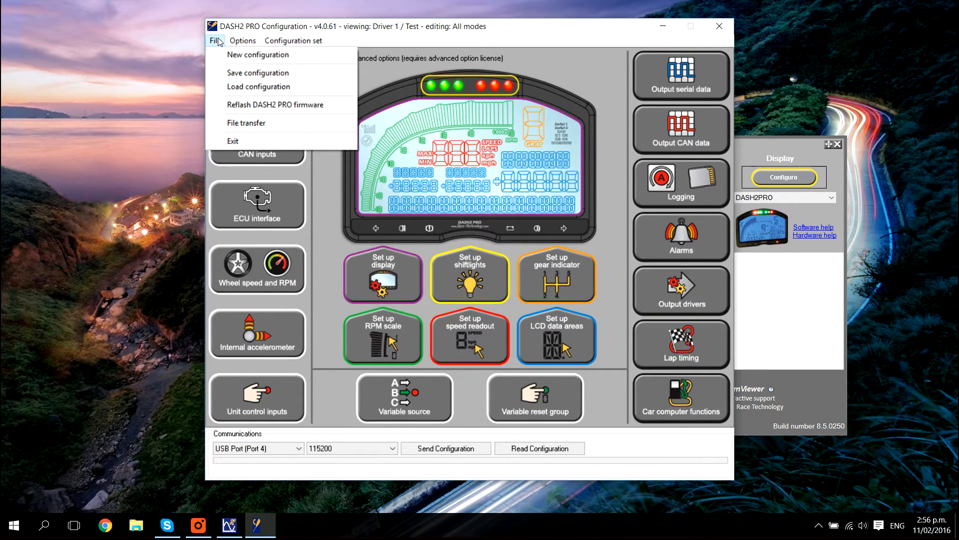
mouse_move(298, 110)
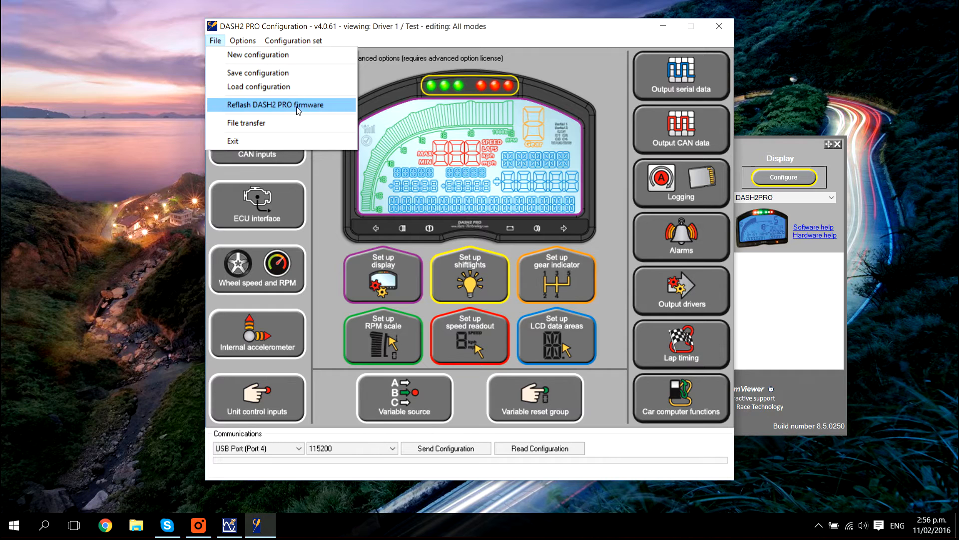
click(275, 105)
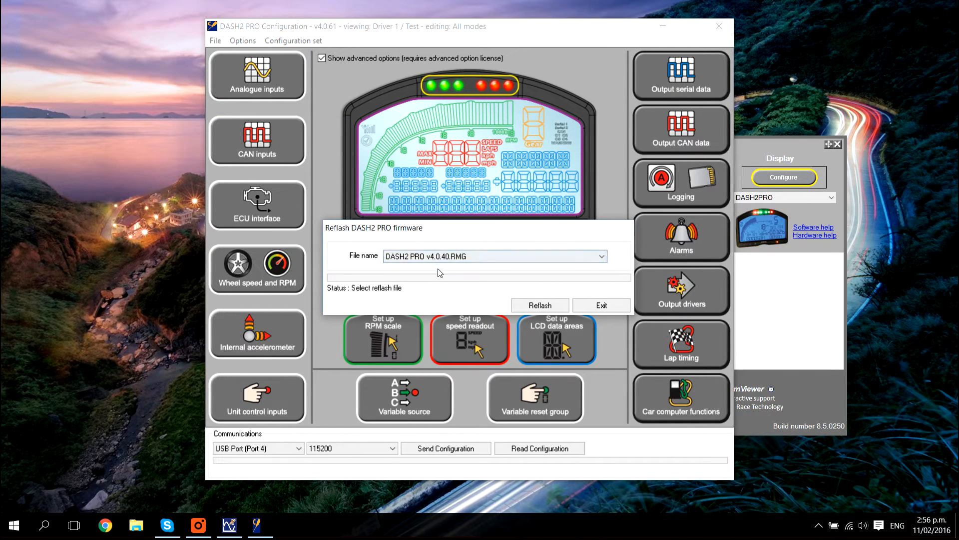
mouse_move(540, 308)
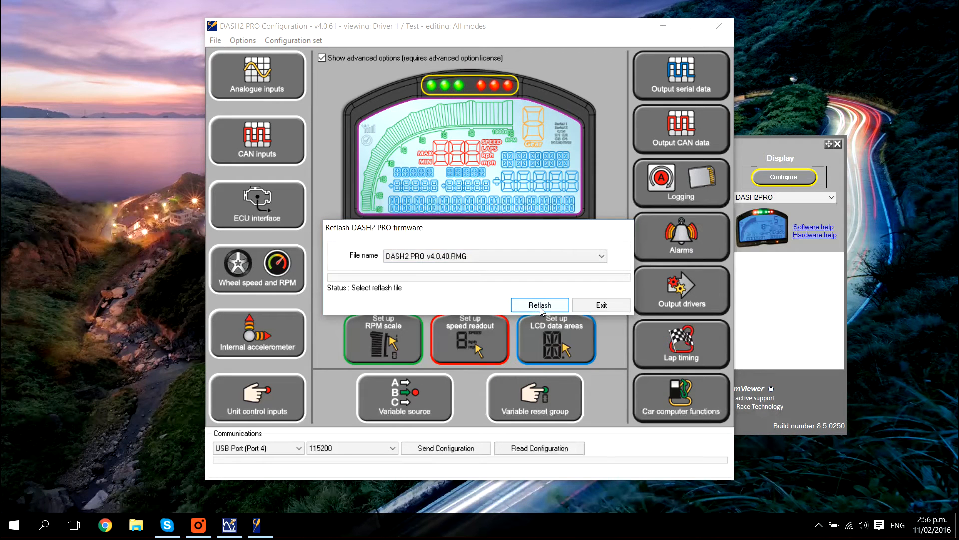
click(540, 305)
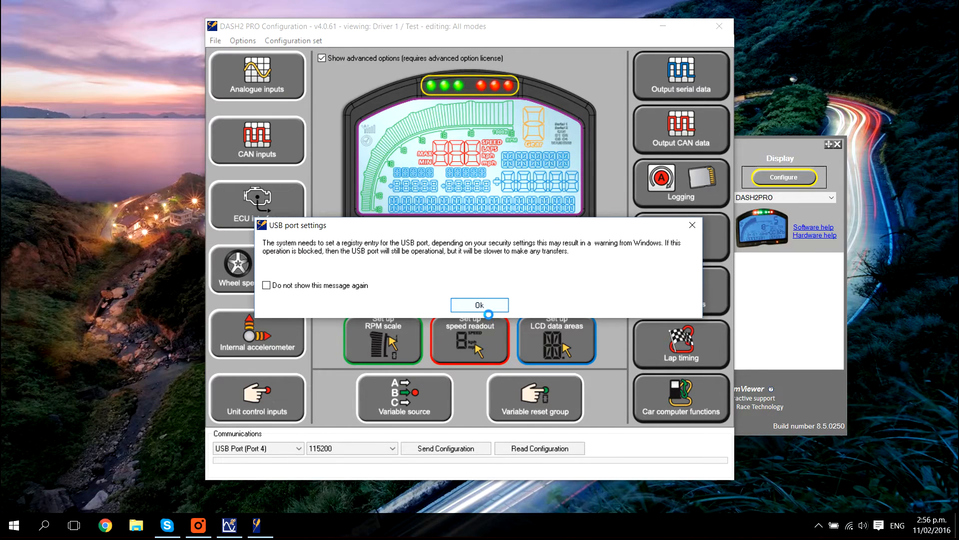
click(479, 305)
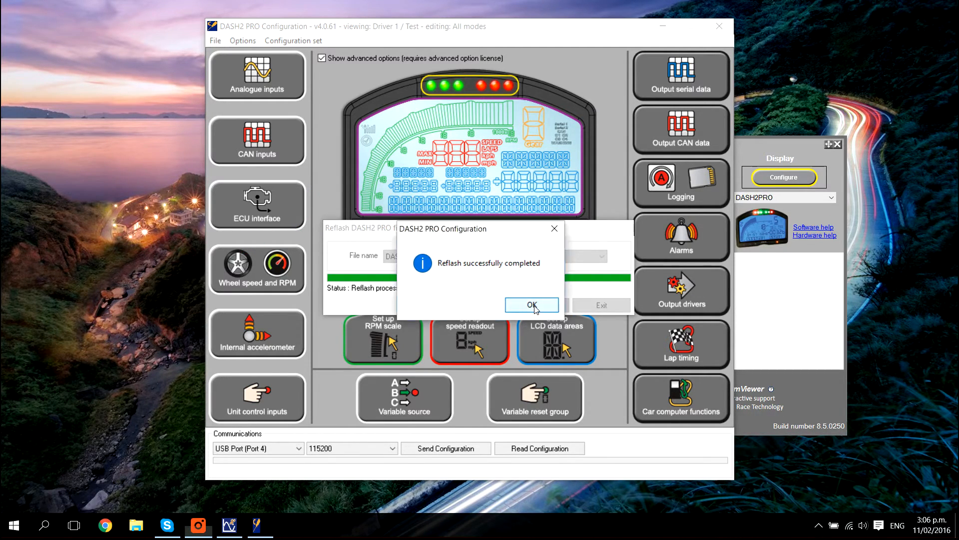
- Acknowledge the reflash-completed success message
click(531, 305)
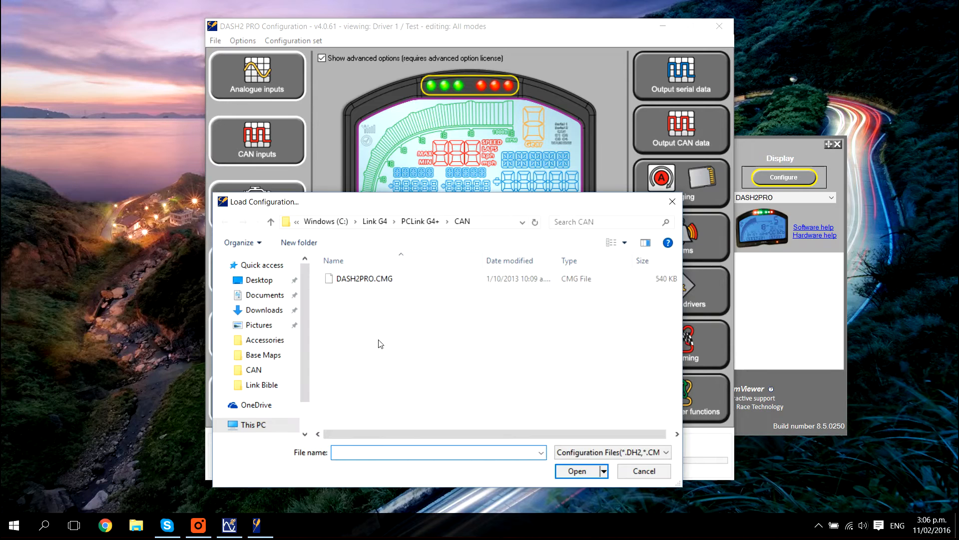
mouse_move(367, 282)
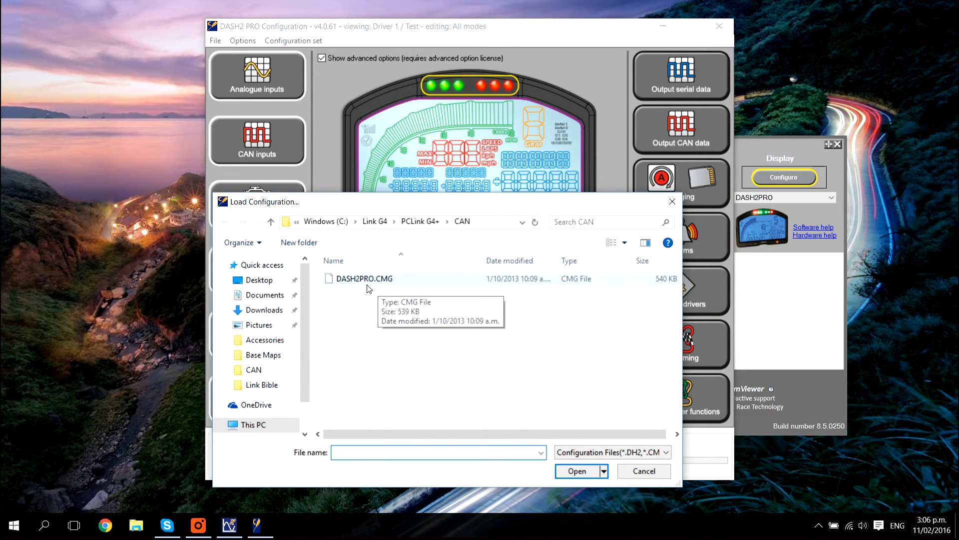
mouse_move(460, 229)
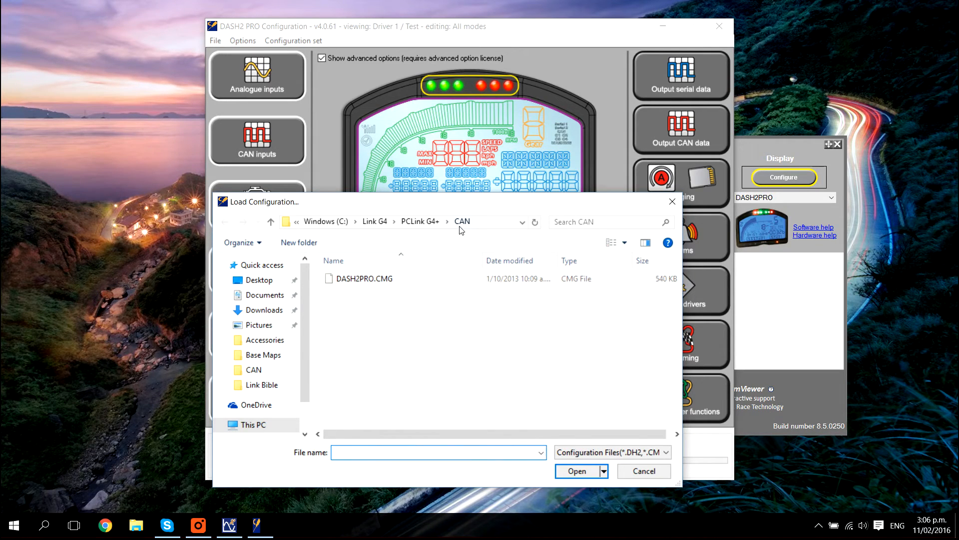
mouse_move(420, 234)
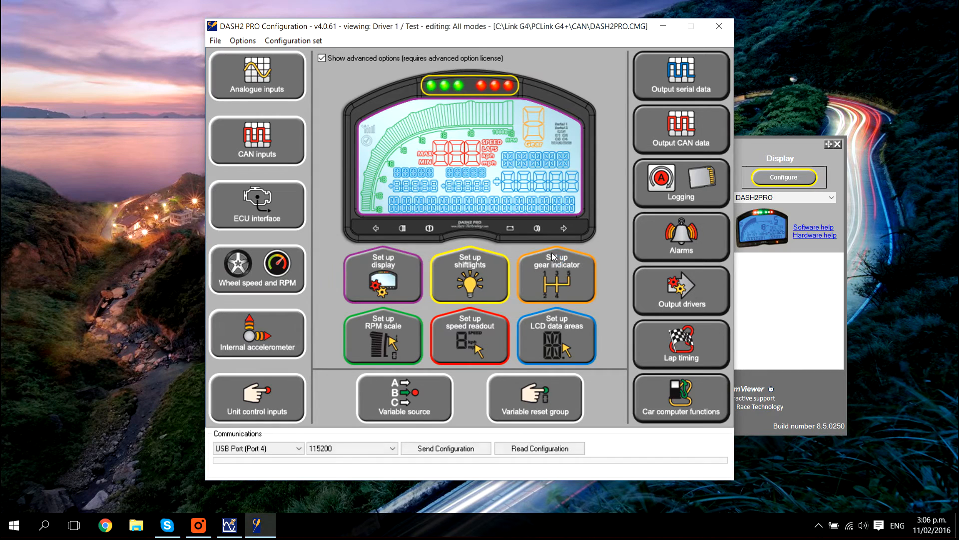
mouse_move(352, 181)
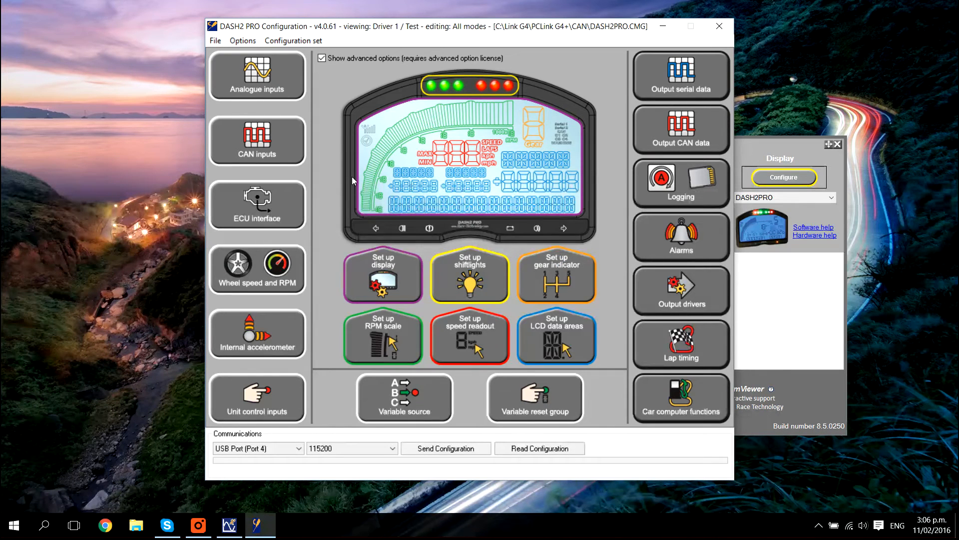
mouse_move(368, 86)
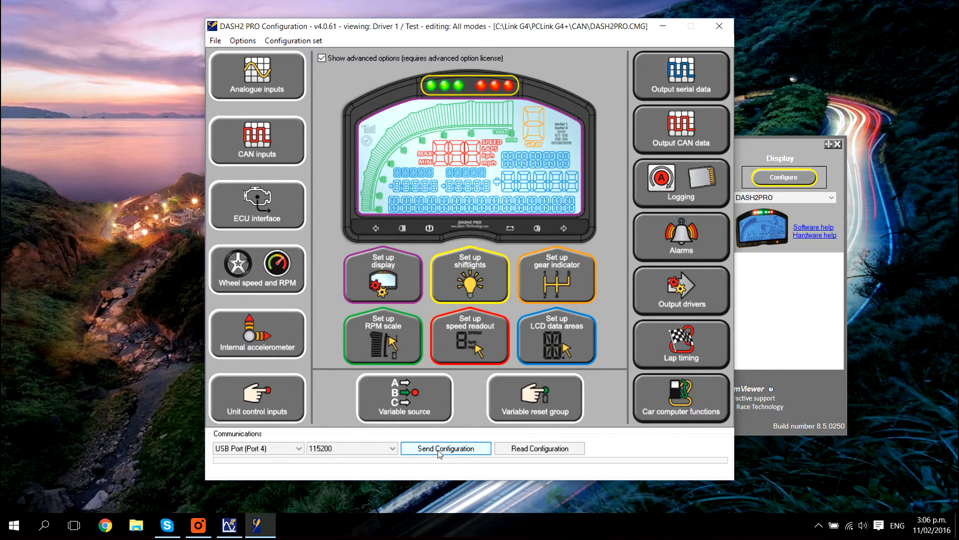
- Send the DASH2PRO.CMG configuration to the dash, continuing past the licence warnings, and acknowledge success
click(446, 448)
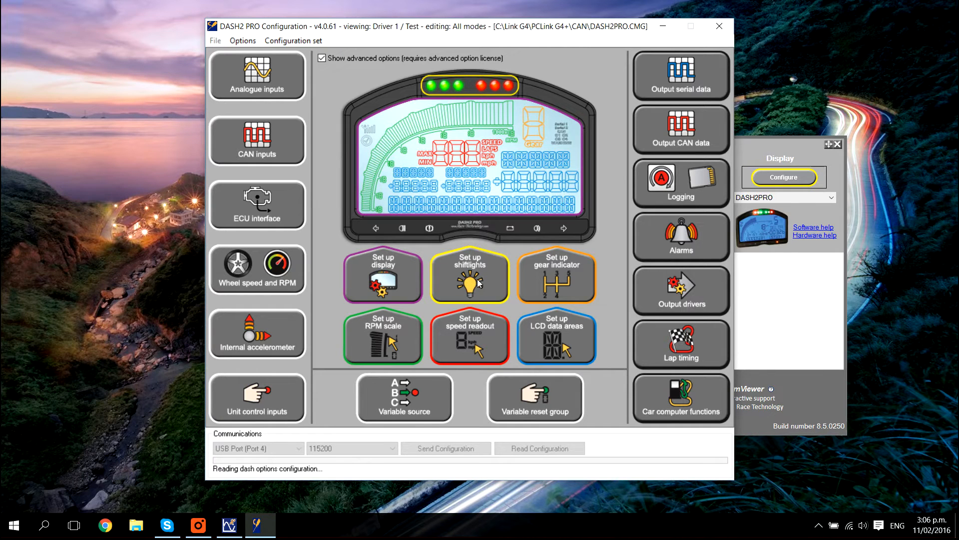
mouse_move(468, 286)
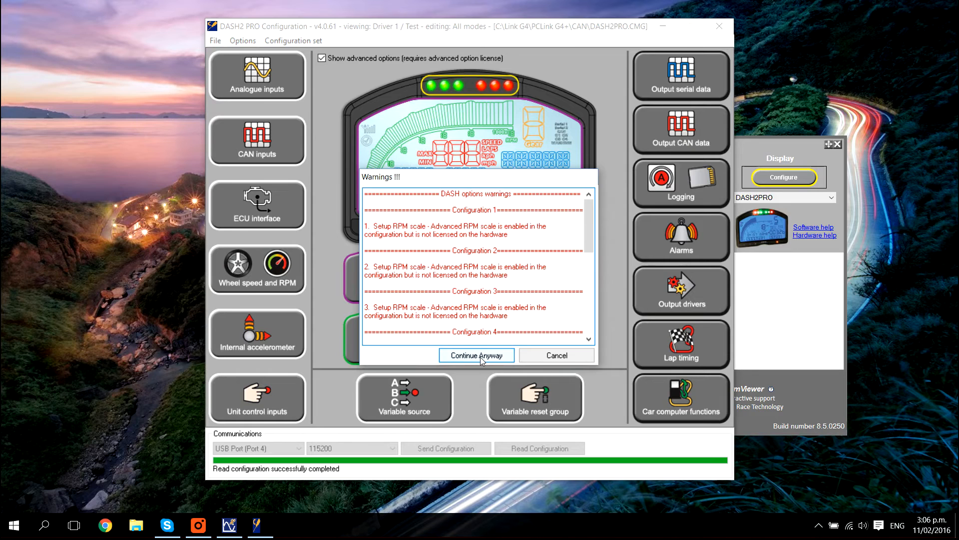
click(477, 356)
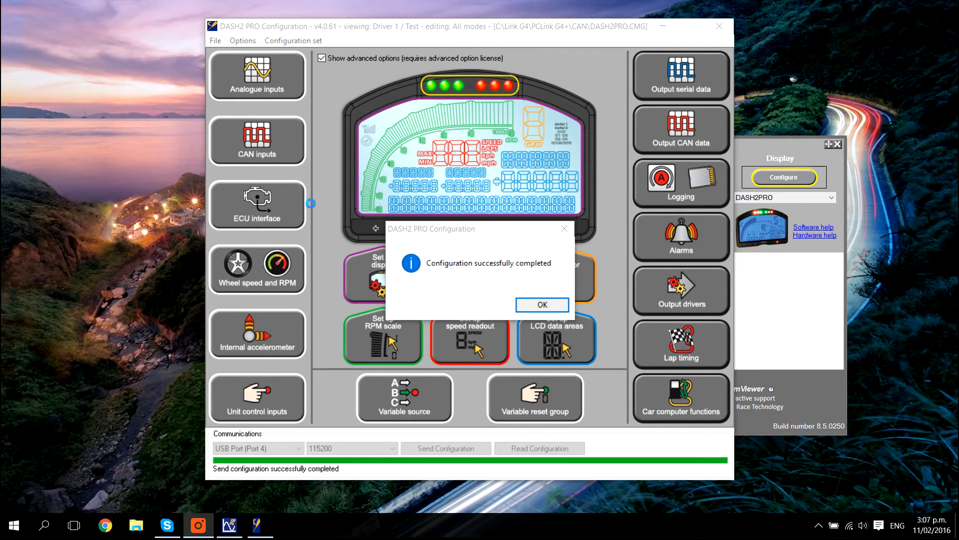
mouse_move(577, 305)
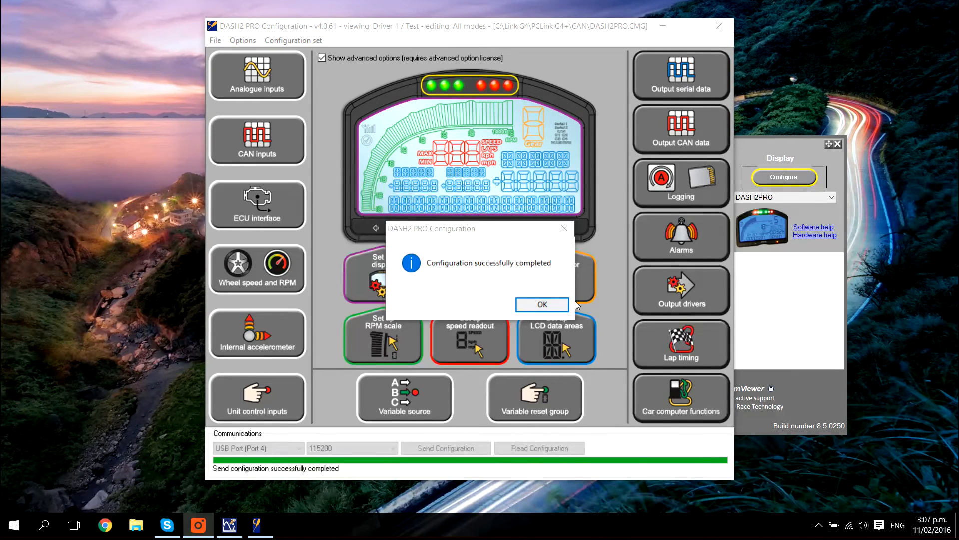
click(542, 304)
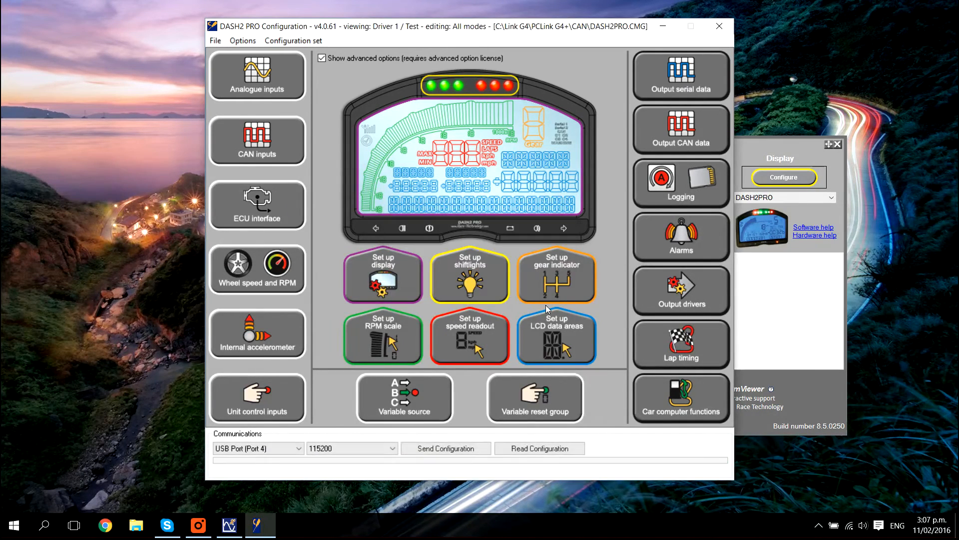
mouse_move(620, 135)
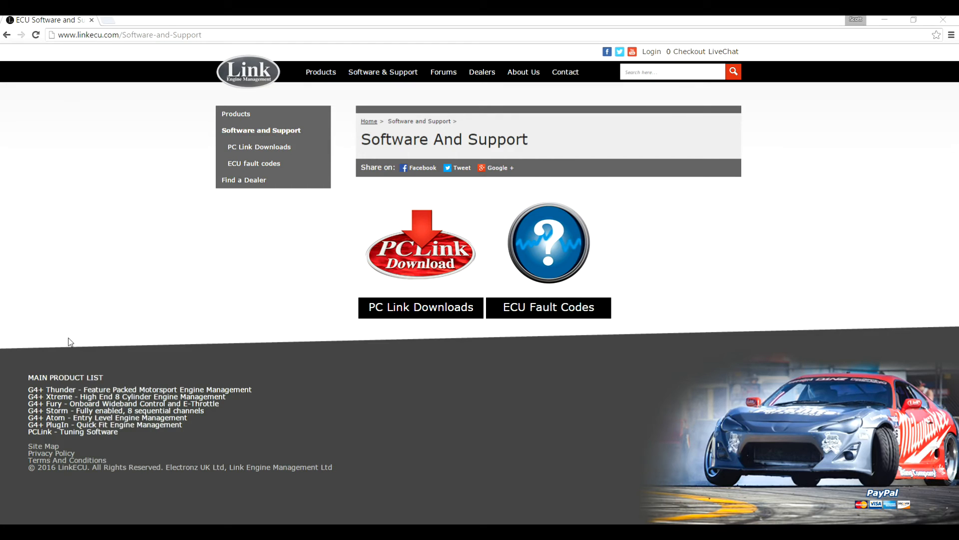
mouse_move(110, 328)
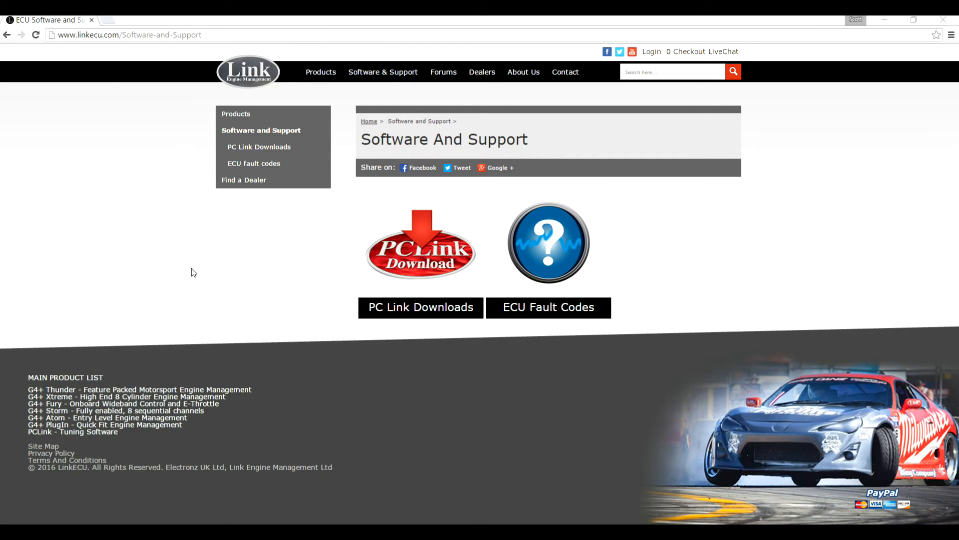
mouse_move(128, 149)
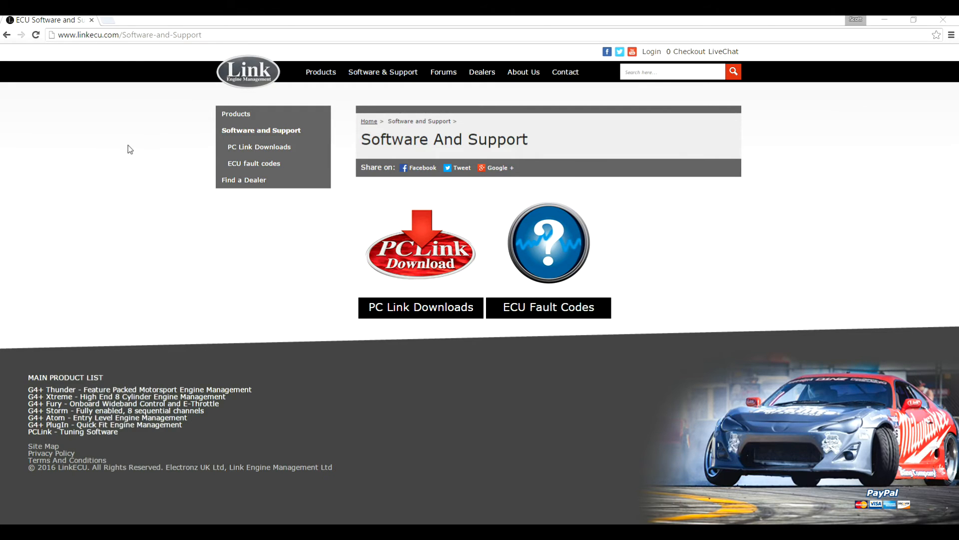
mouse_move(421, 98)
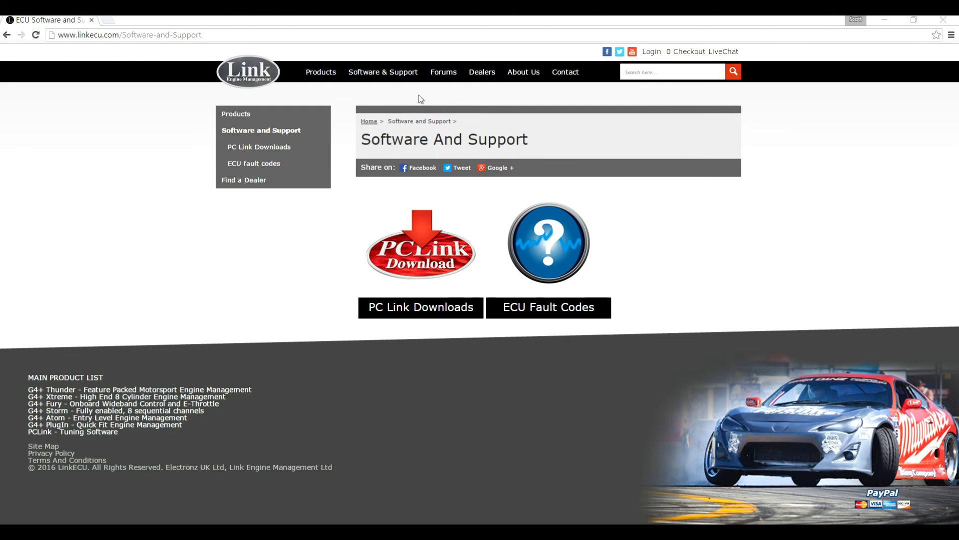
mouse_move(439, 310)
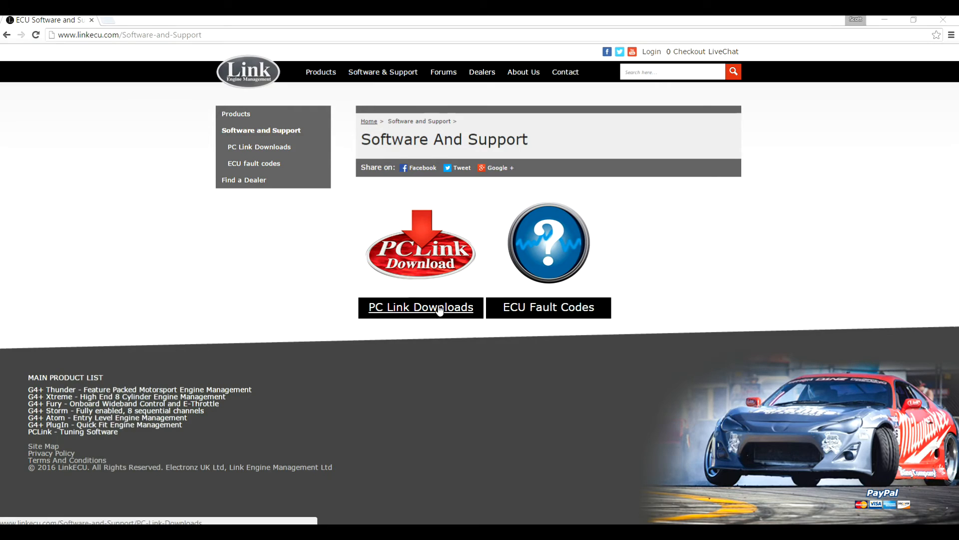
- Go to PC Link Downloads on linkecu.com and pick the latest PCLink G4+ release
click(420, 307)
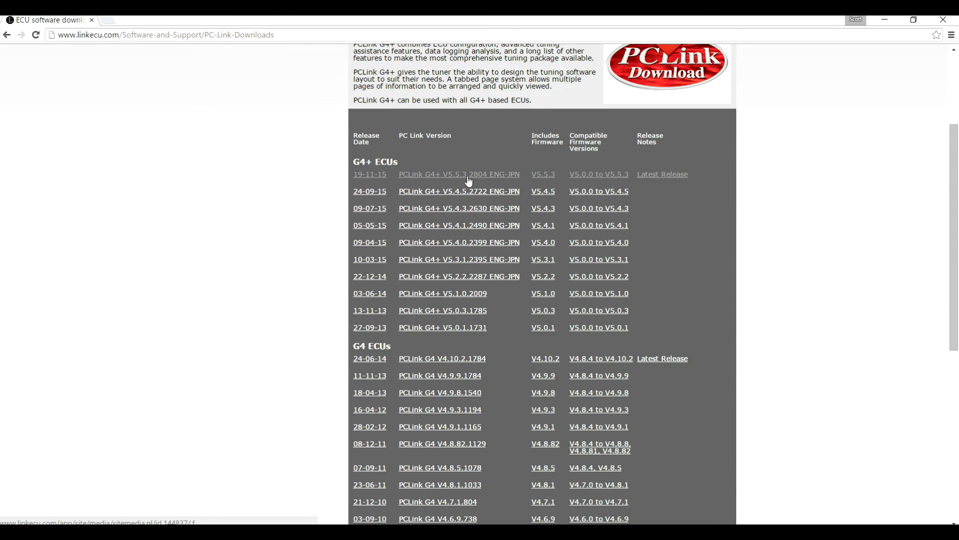
click(458, 174)
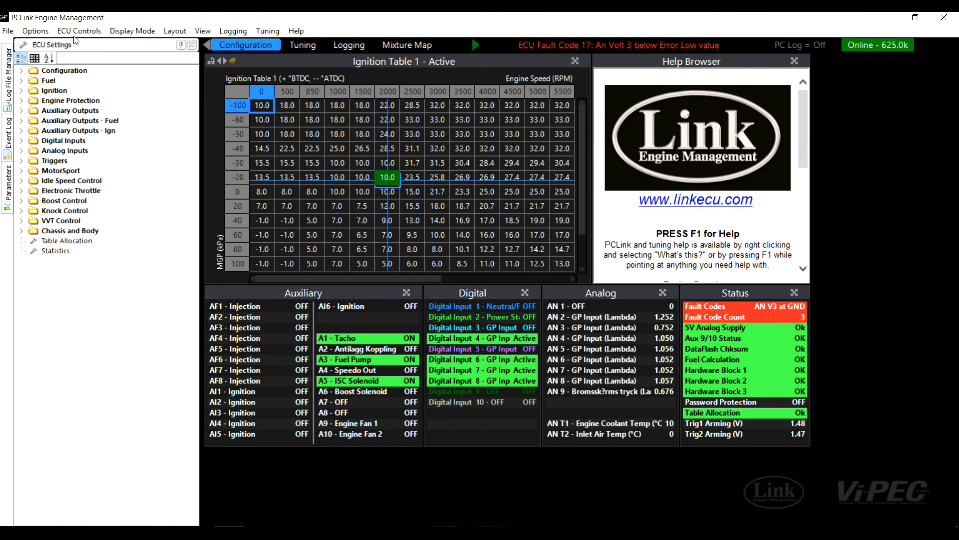
- Bring up CAN Setup from the ECU Controls menu
click(79, 30)
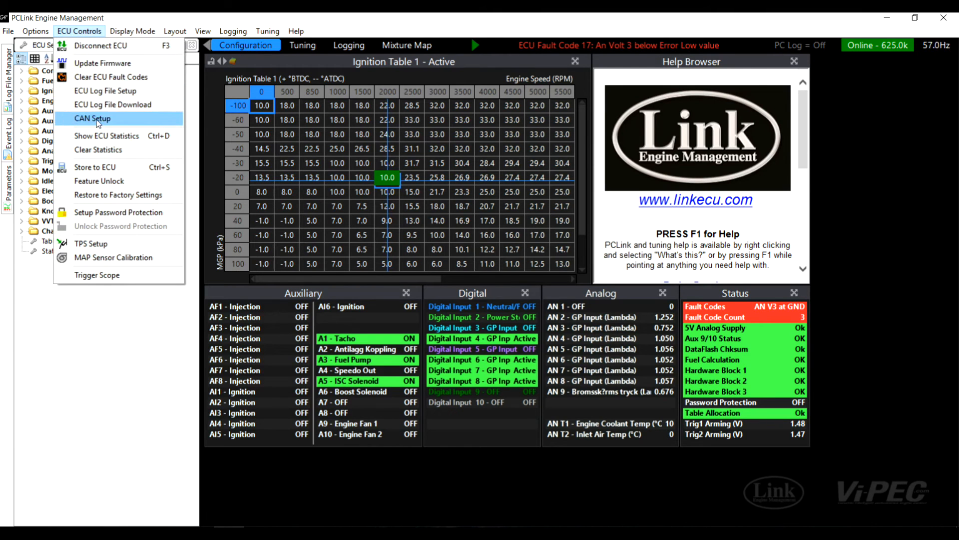
click(90, 118)
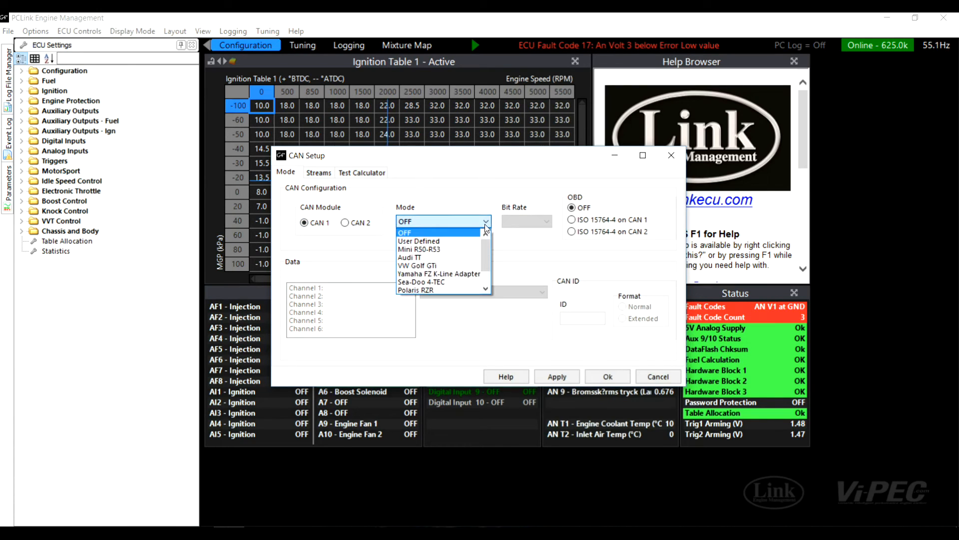
- Set CAN 1 to User Defined, channel 1 transmitting DASH2PRO with ID 1000, and apply
click(418, 241)
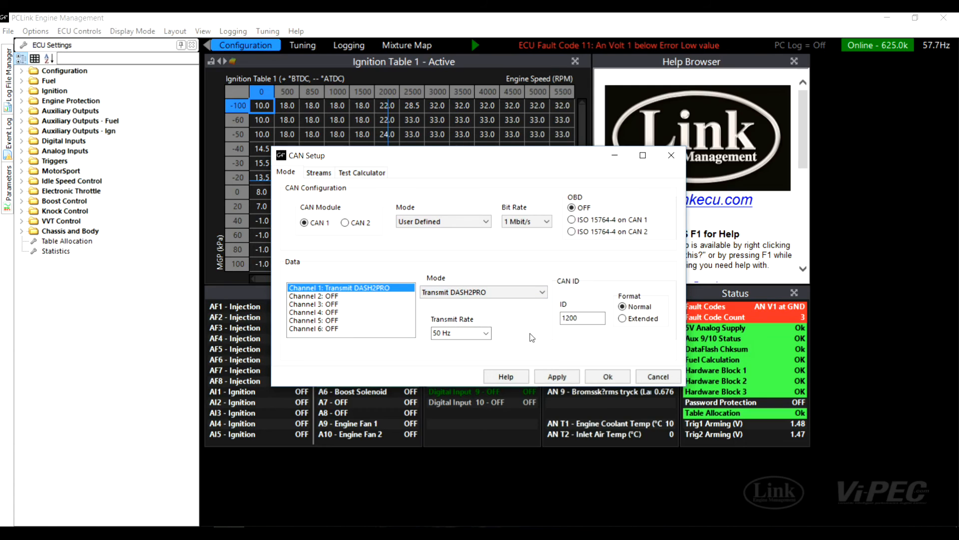
click(583, 317)
text(1000)
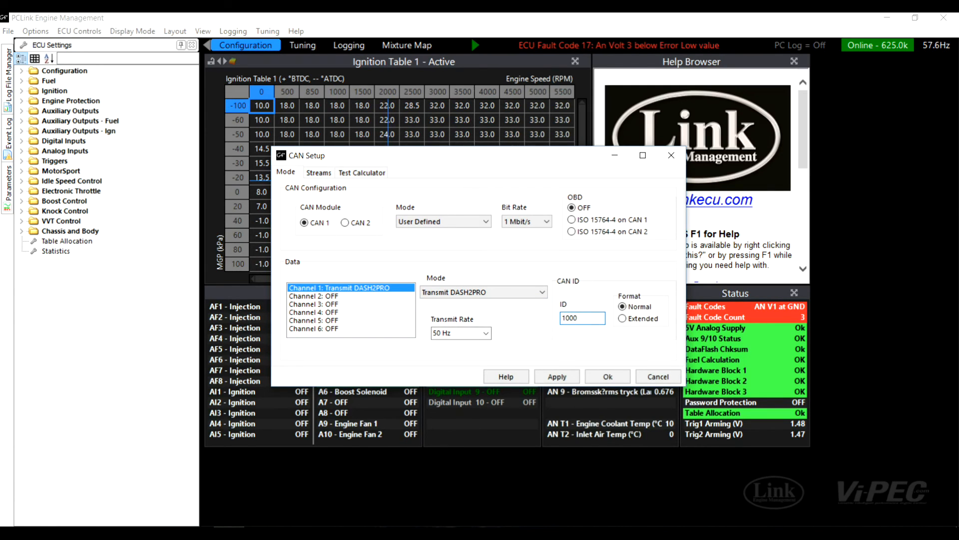
click(556, 376)
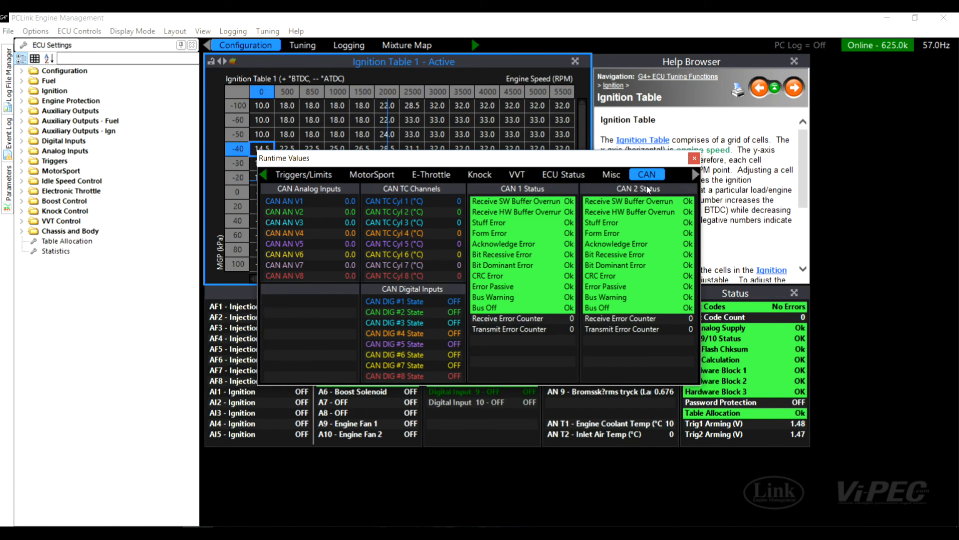
mouse_move(495, 302)
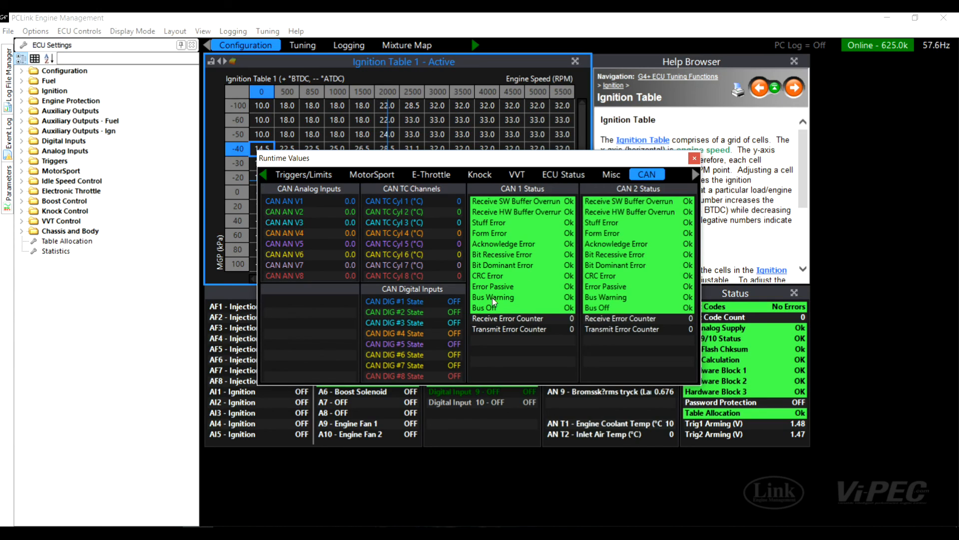
mouse_move(519, 329)
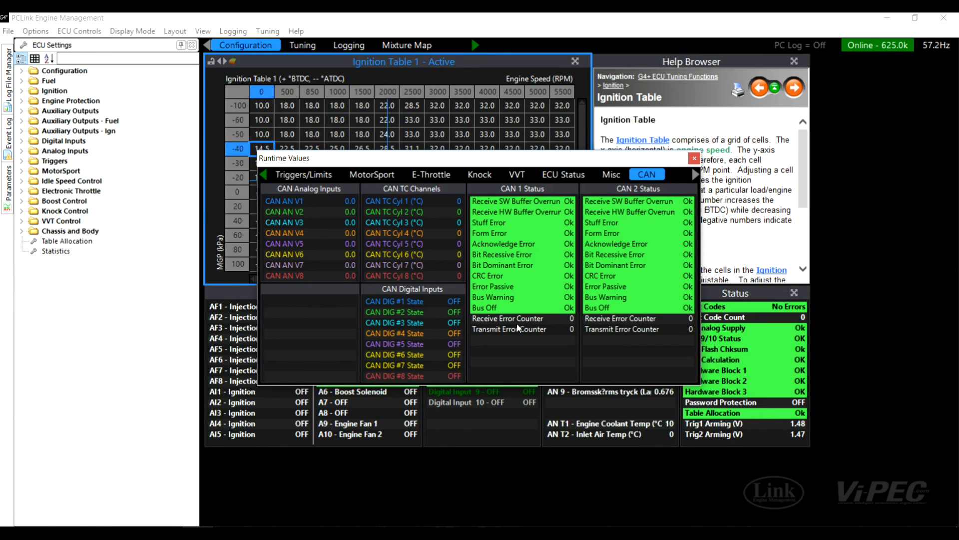